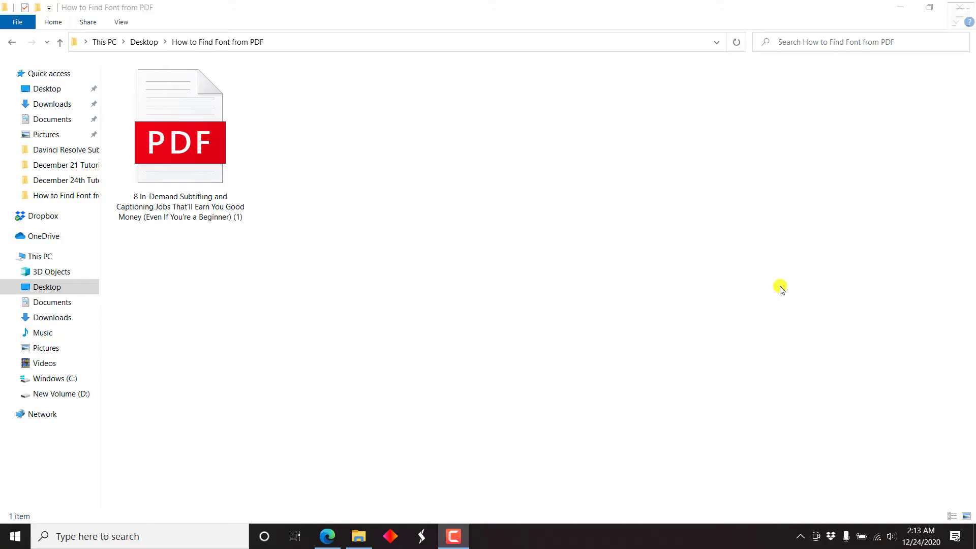
pyautogui.moveTo(780, 296)
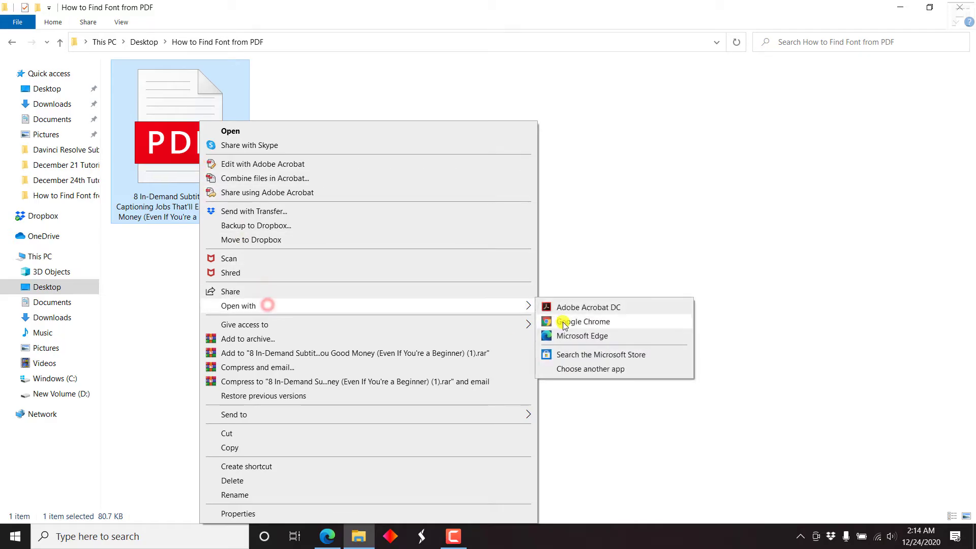
# Open the folder's PDF with Adobe Acrobat DC from File Explorer.
pyautogui.click(588, 307)
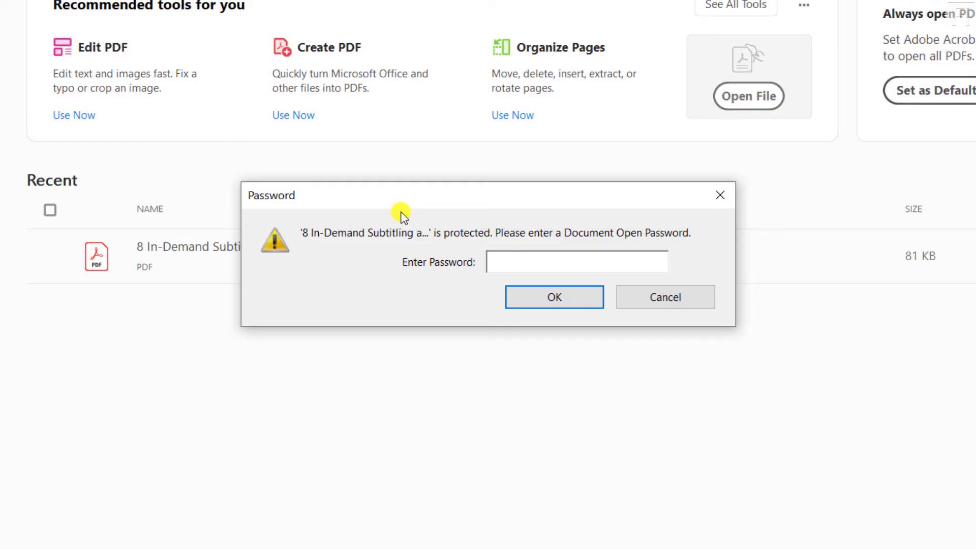
# Enter the document open password and confirm it to unlock the secured five-page PDF.
pyautogui.click(575, 261)
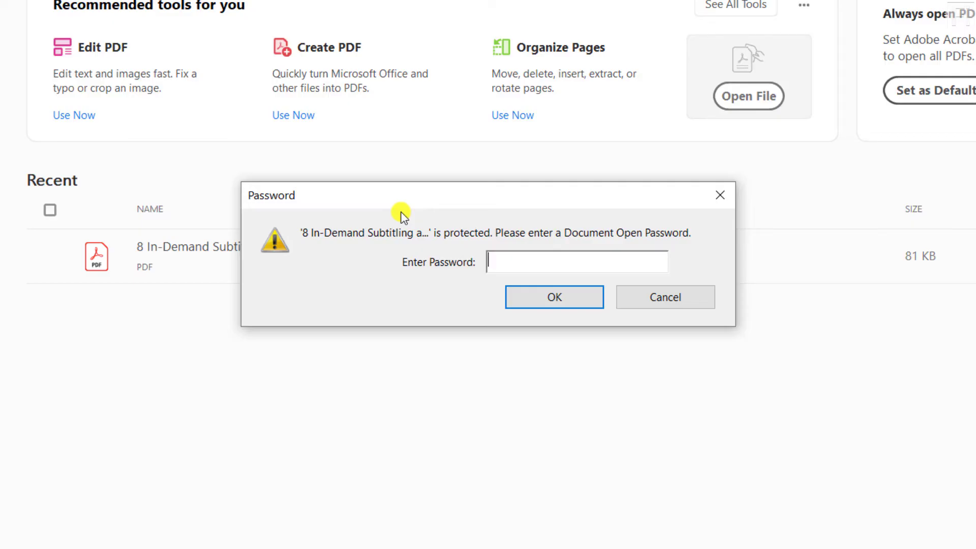
pyautogui.write('****')
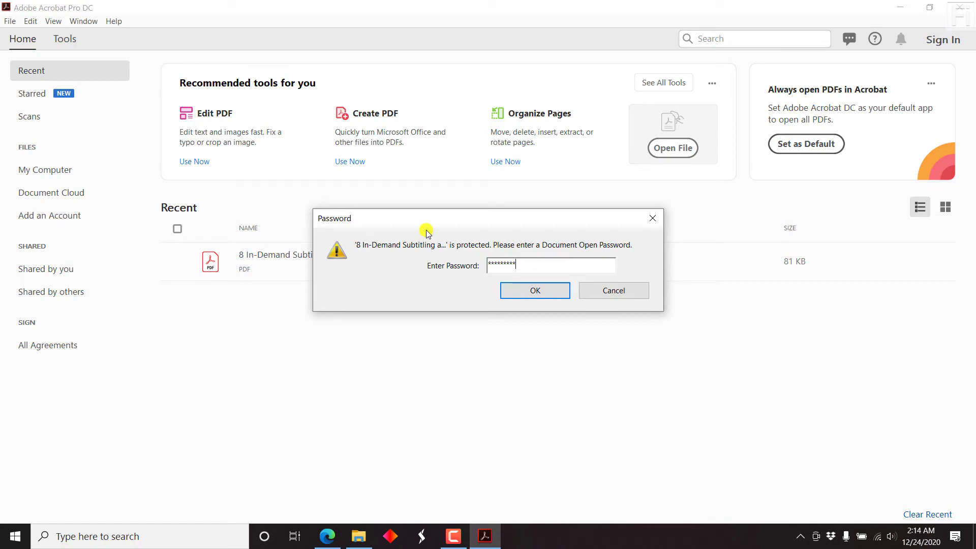
pyautogui.click(534, 290)
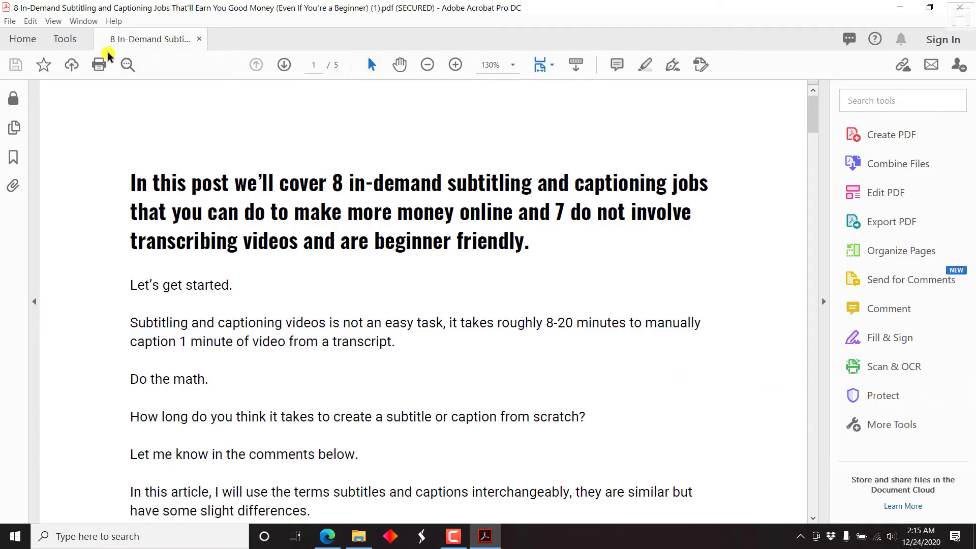
# Bring up the Protect tool from the Tools catalogue under Protect & Standardize.
pyautogui.click(64, 39)
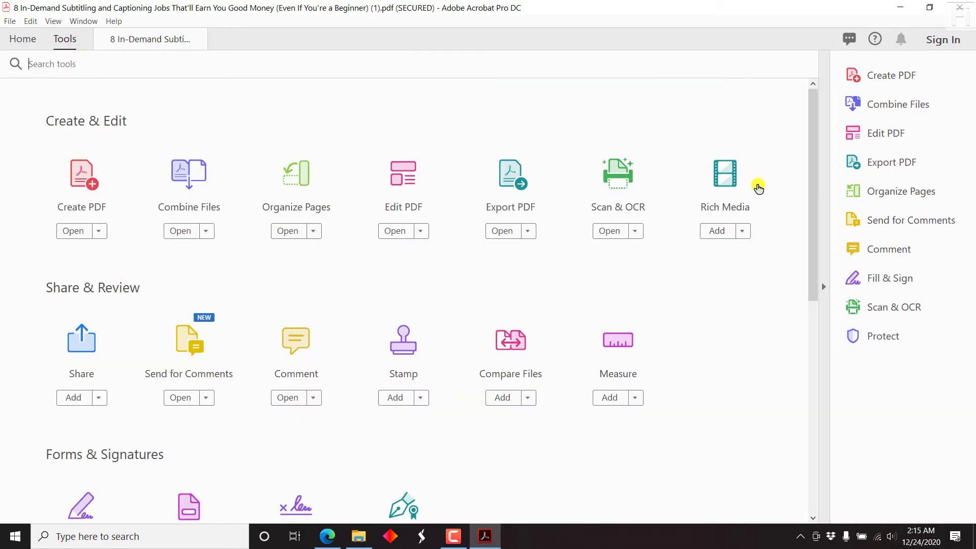
pyautogui.scroll(-3)
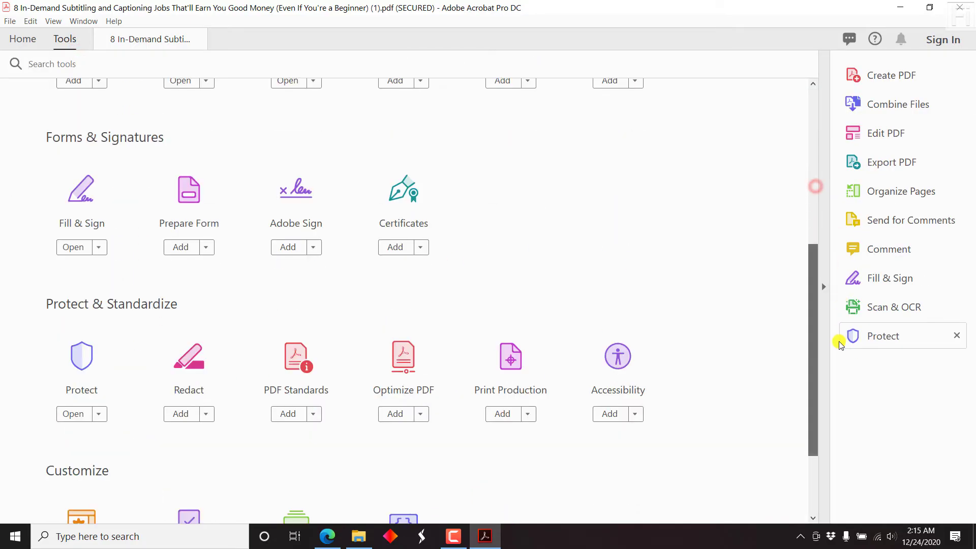
pyautogui.moveTo(81, 358)
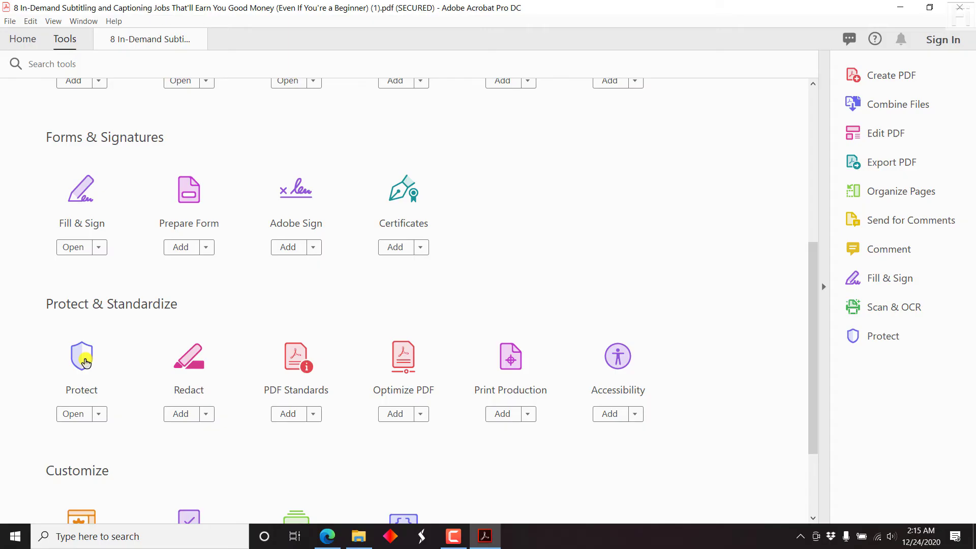
pyautogui.click(72, 414)
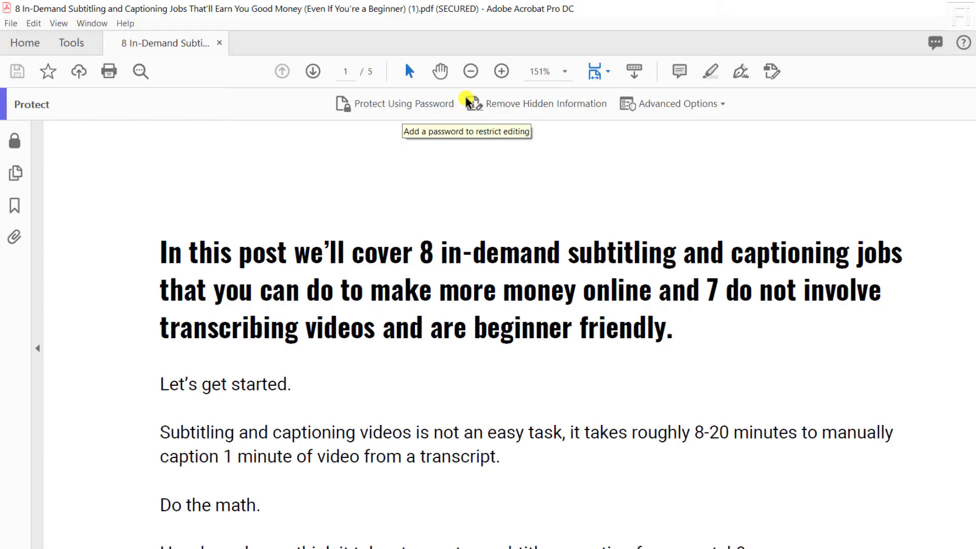
pyautogui.moveTo(534, 113)
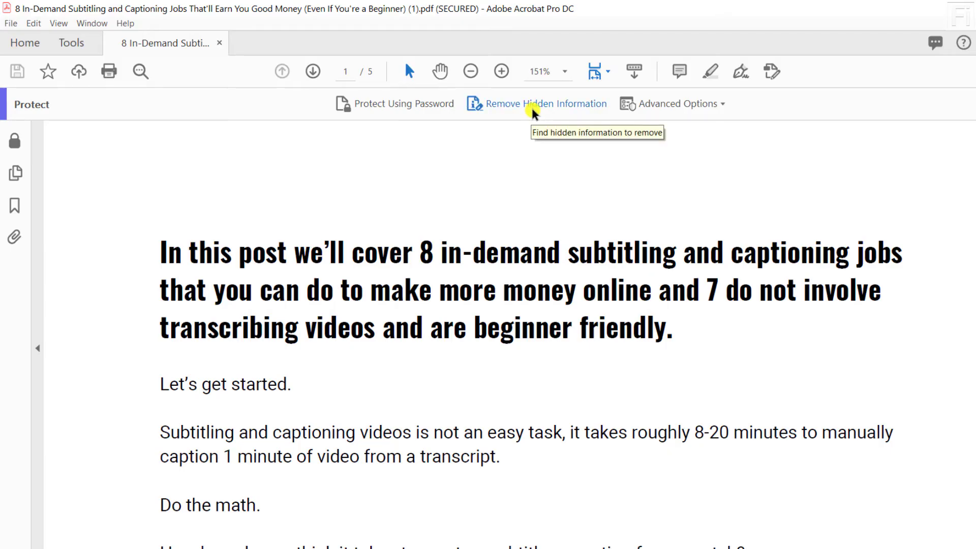
pyautogui.moveTo(726, 103)
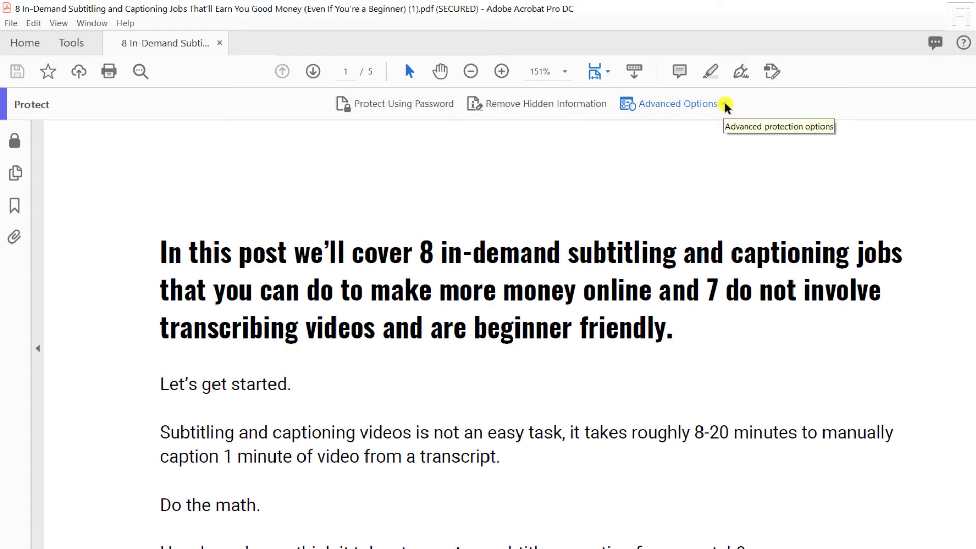
# Remove the password security via Advanced Options and save so the title drops SECURED.
pyautogui.click(676, 104)
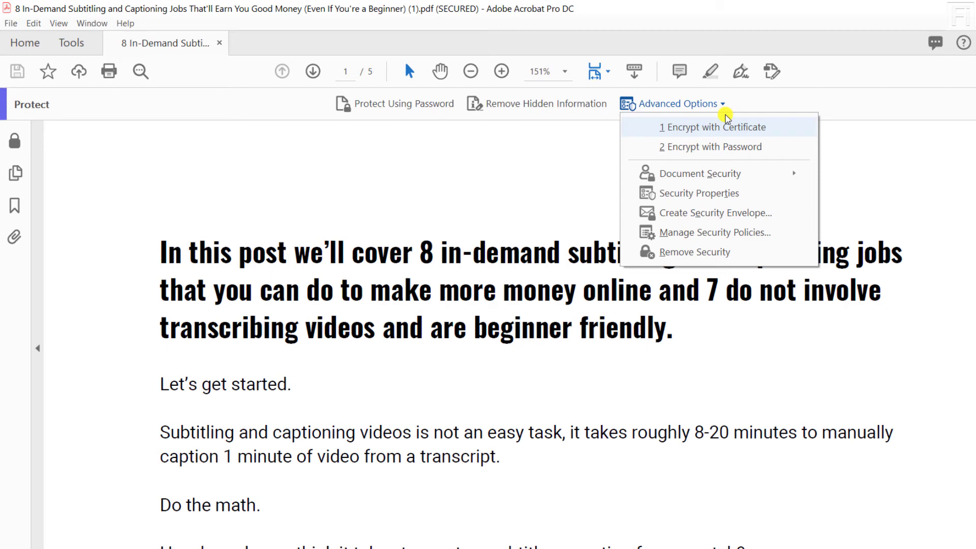
pyautogui.moveTo(706, 252)
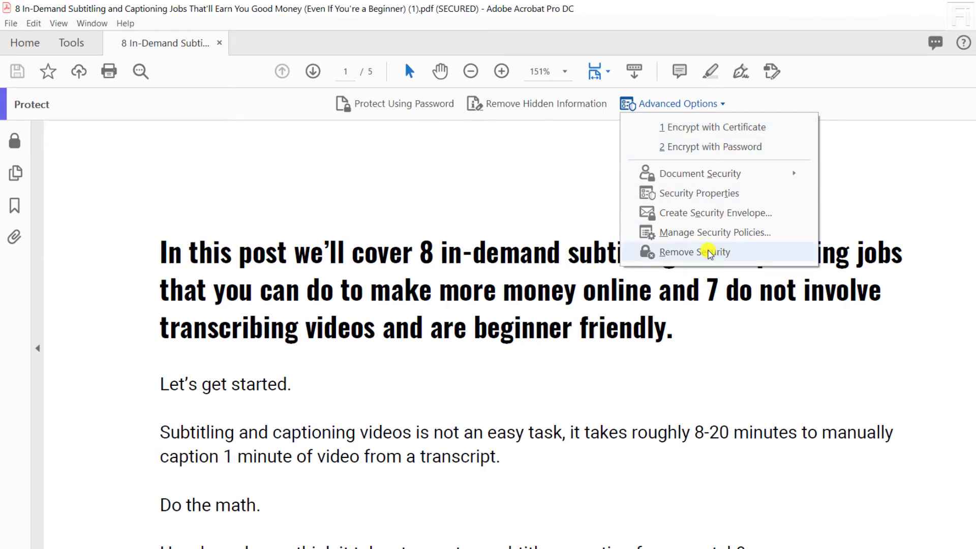
pyautogui.click(695, 253)
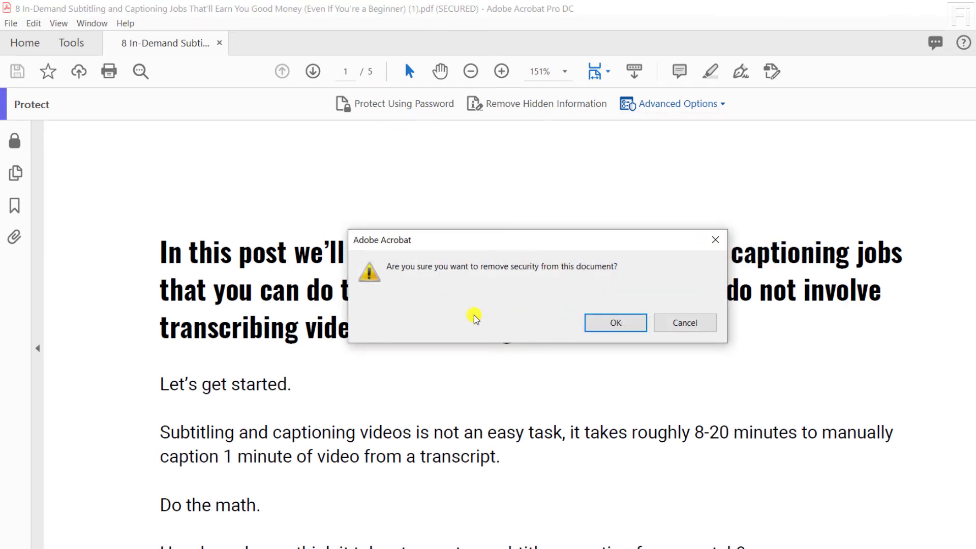
pyautogui.moveTo(492, 294)
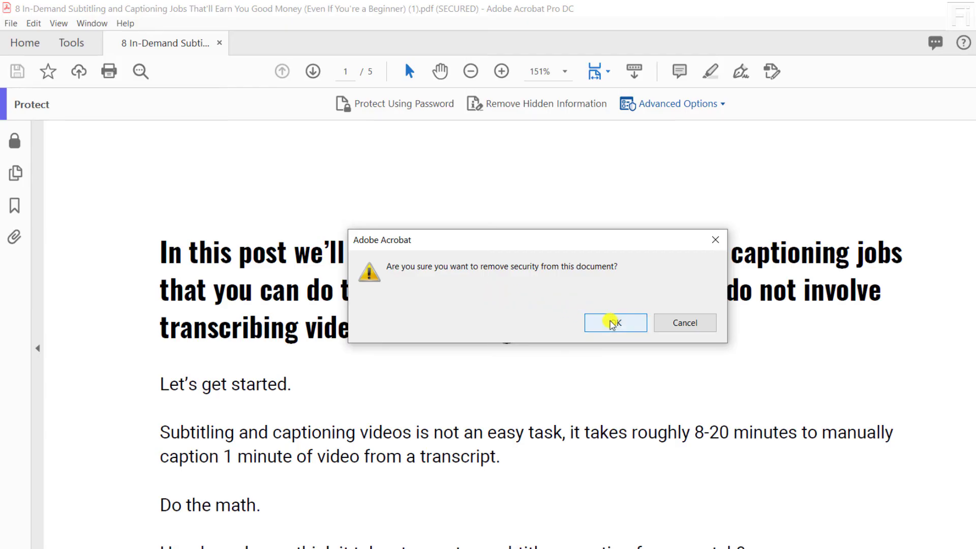
pyautogui.click(615, 322)
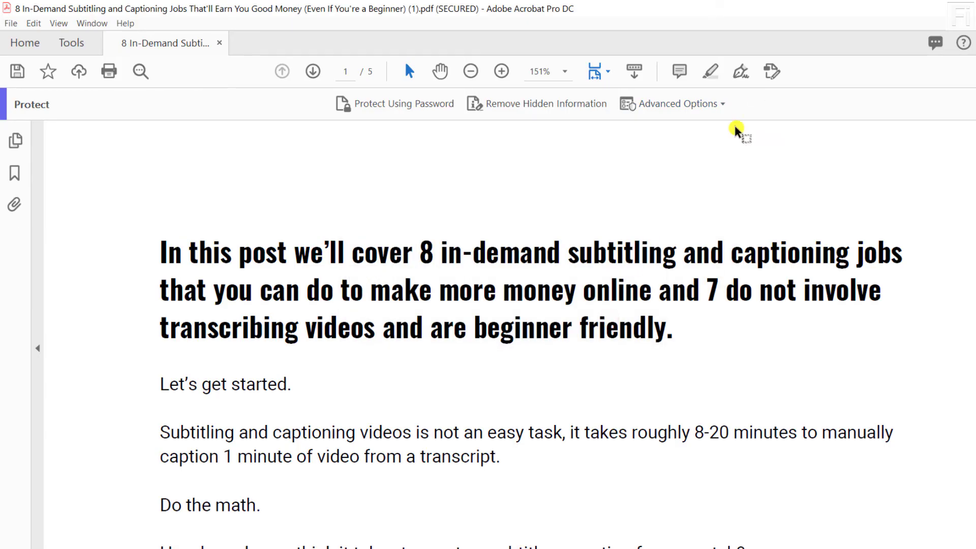
pyautogui.moveTo(703, 201)
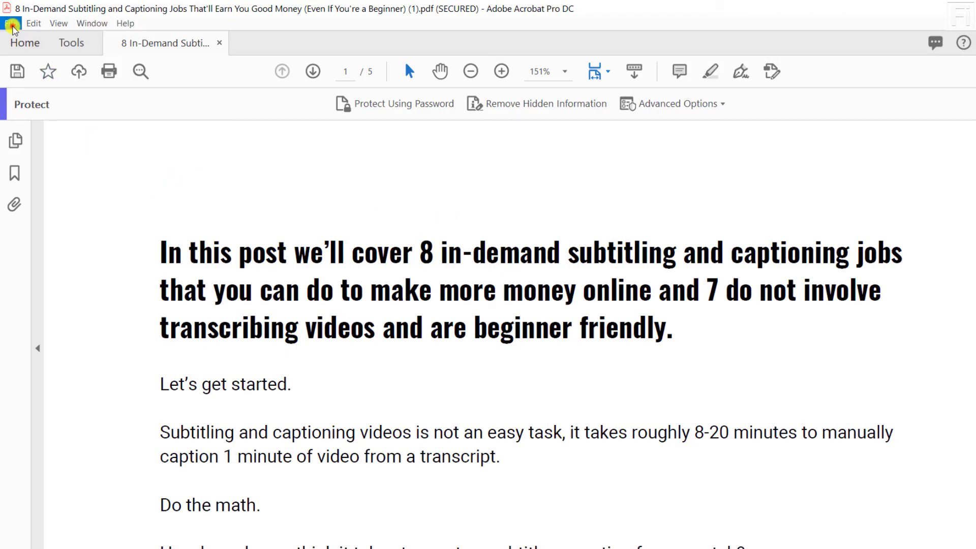
pyautogui.click(10, 23)
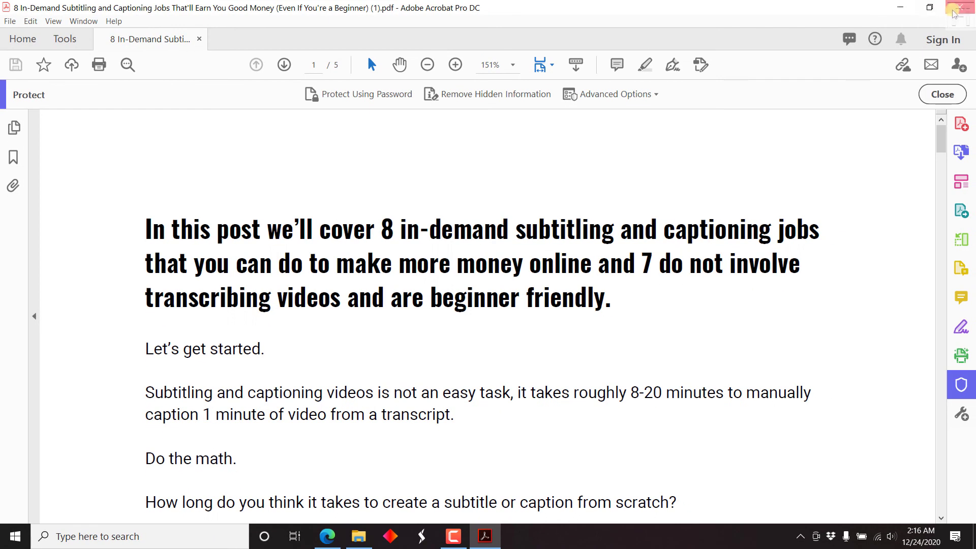
# Close Acrobat and reopen the saved PDF in Acrobat, confirming no password prompt appears.
pyautogui.click(357, 536)
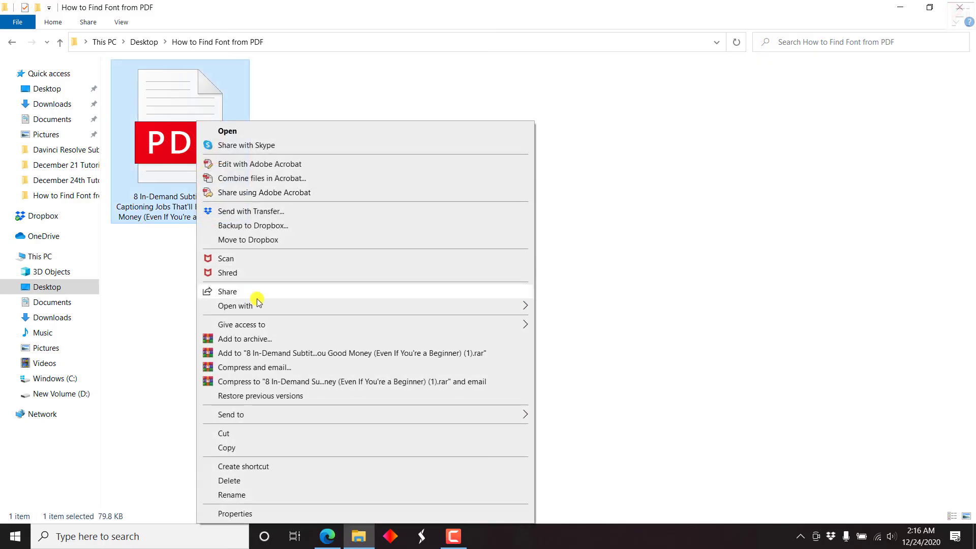
pyautogui.click(235, 306)
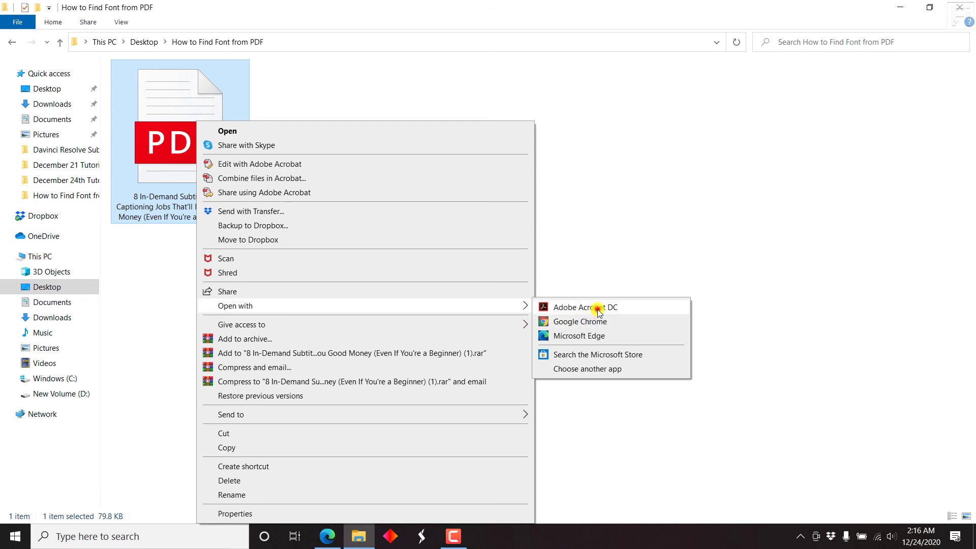
pyautogui.click(586, 307)
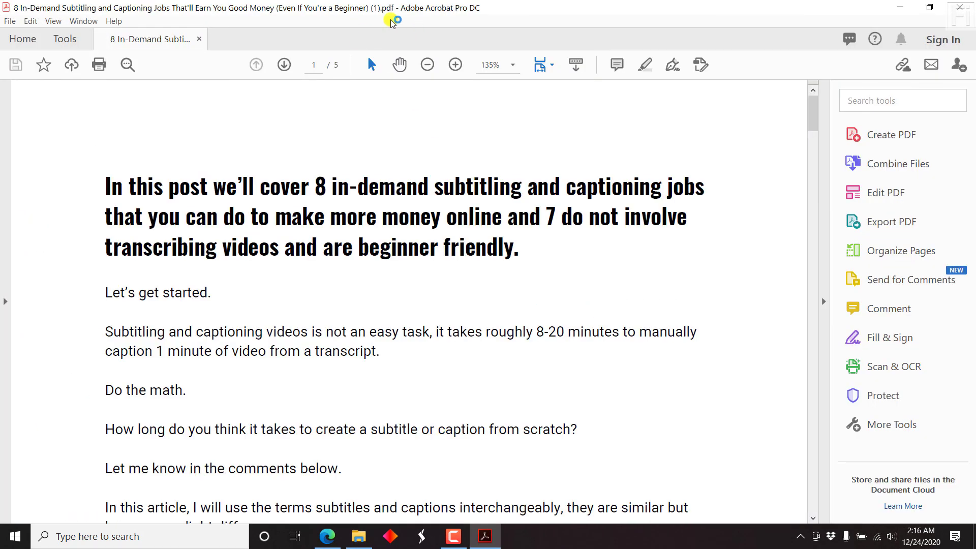
pyautogui.moveTo(417, 15)
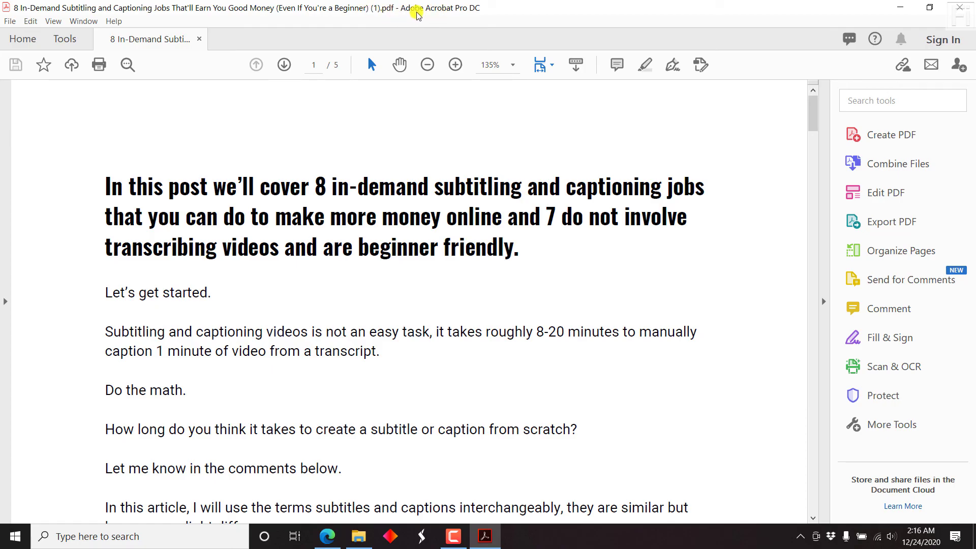